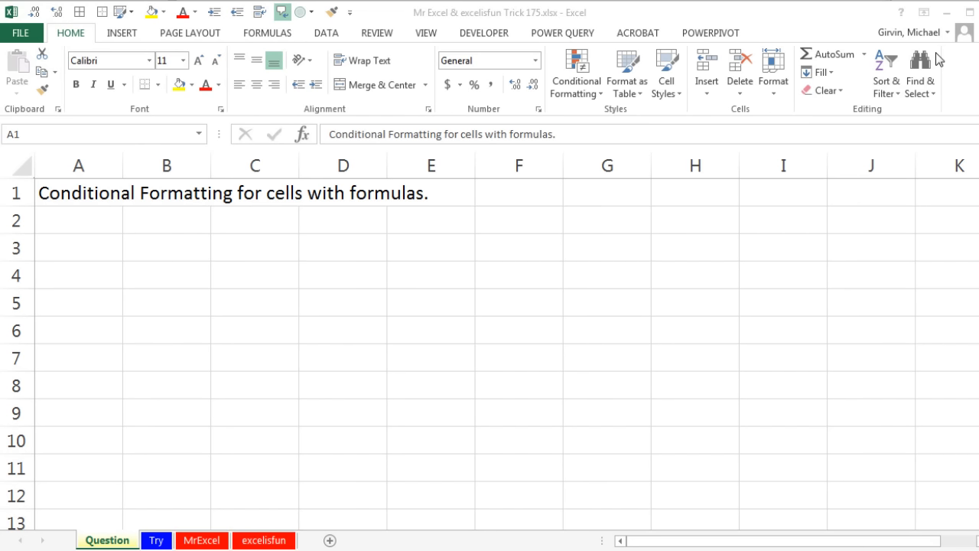
pyautogui.moveTo(268, 230)
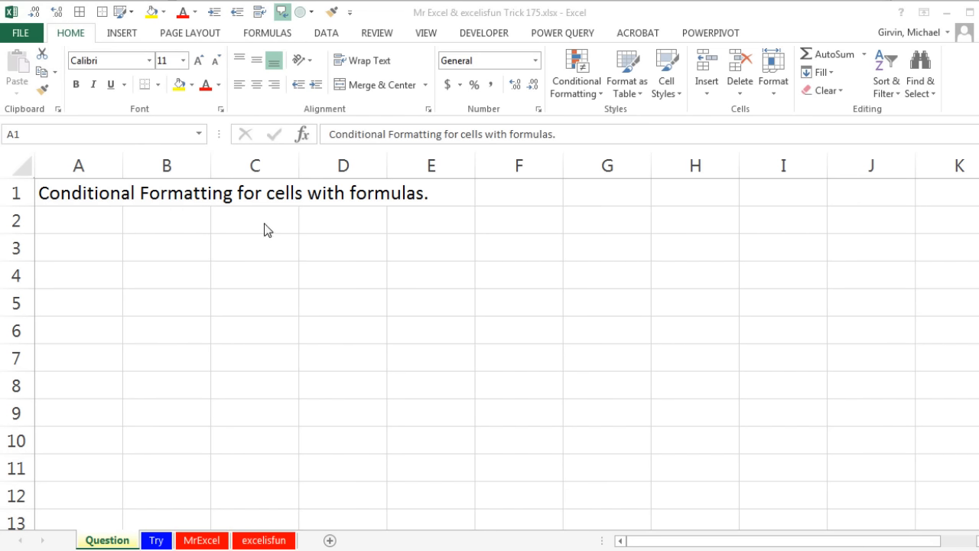
pyautogui.moveTo(378, 216)
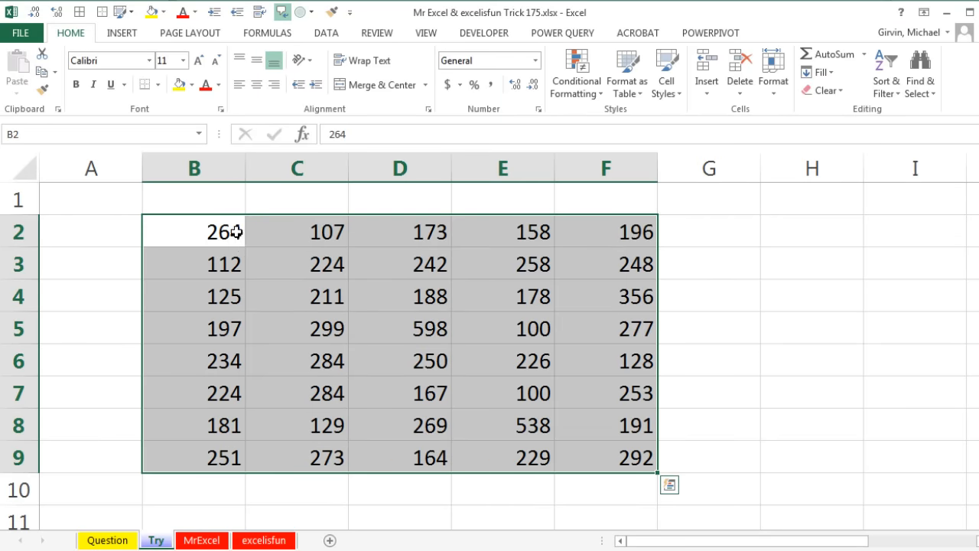
pyautogui.moveTo(631, 220)
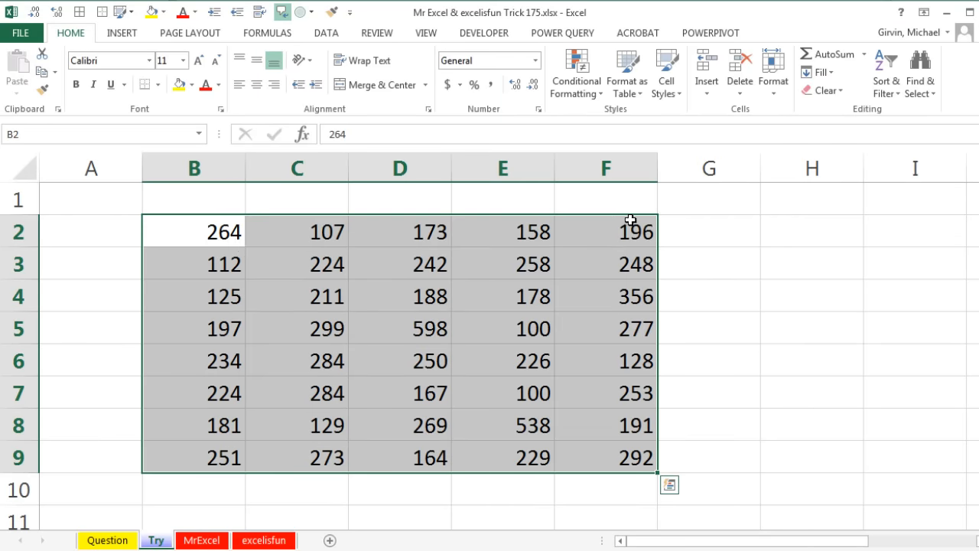
pyautogui.moveTo(370, 145)
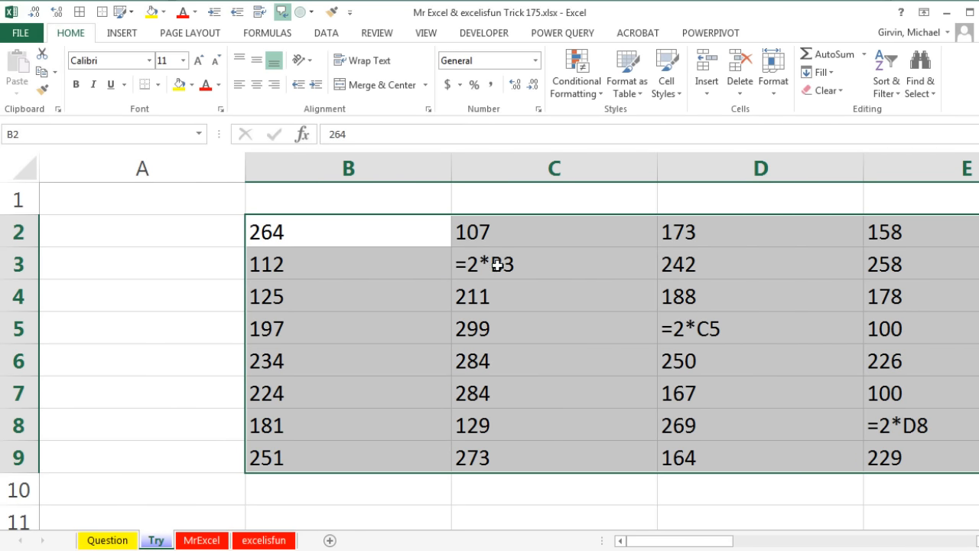
pyautogui.moveTo(747, 323)
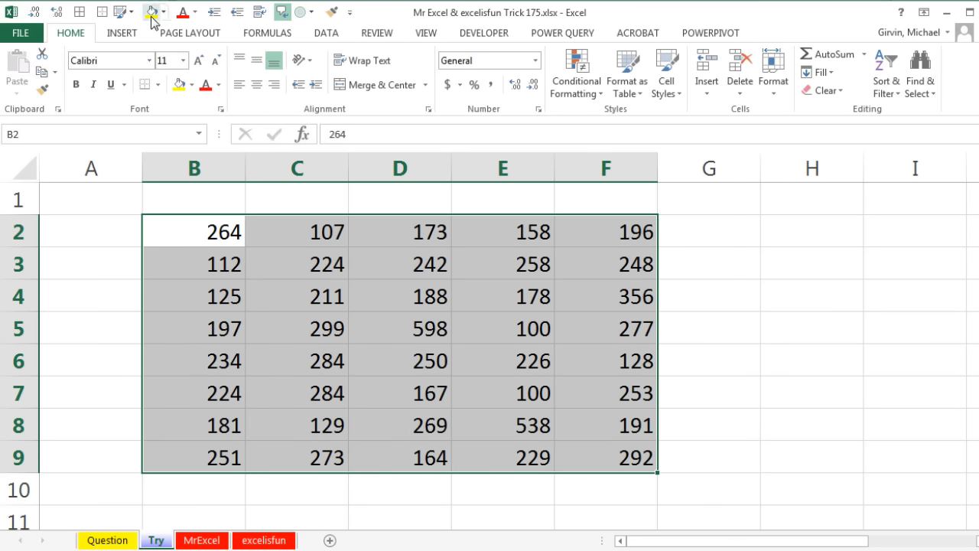
# - Open Find & Select on the Try sheet's number grid after checking its formulas
pyautogui.click(920, 72)
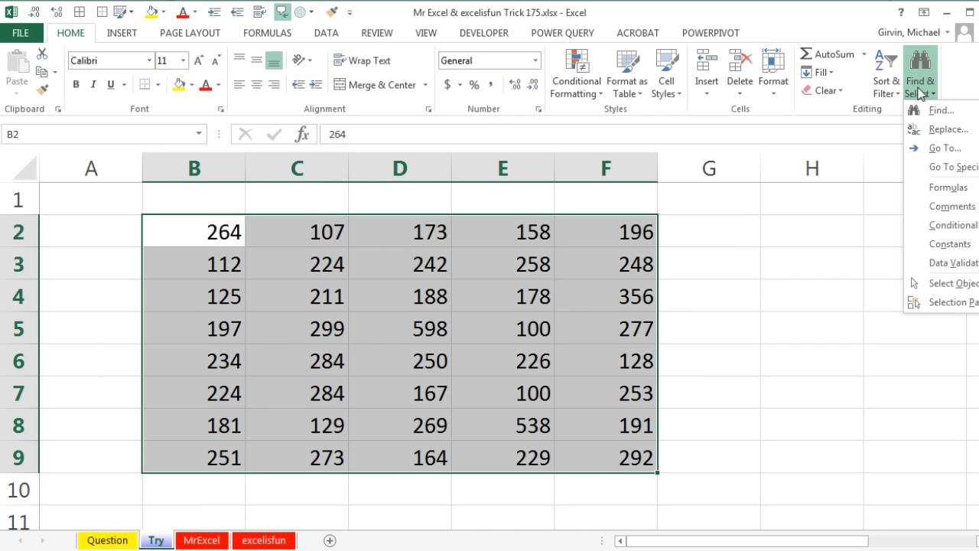
pyautogui.moveTo(949, 128)
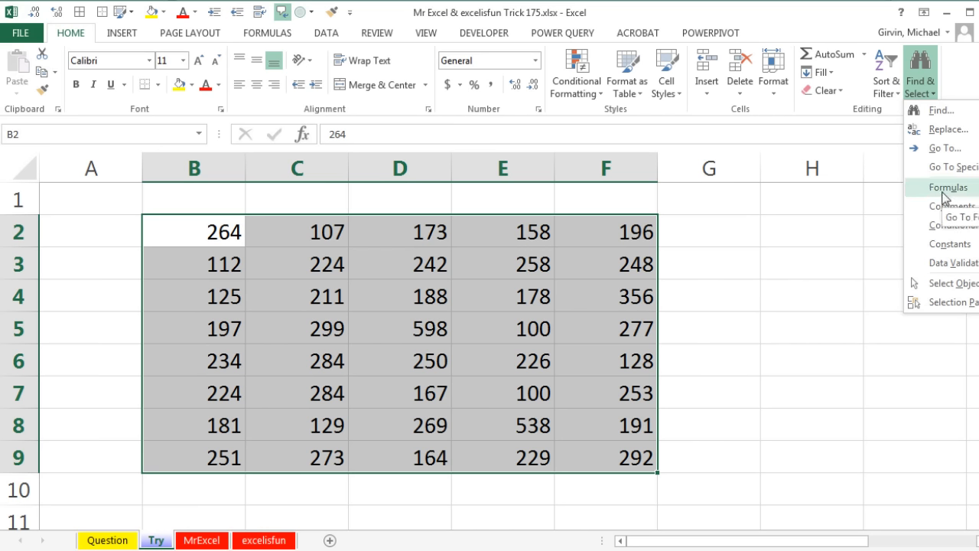
# - Select the four doubling-formula cells in the Try grid using Find & Select > Formulas
pyautogui.click(948, 187)
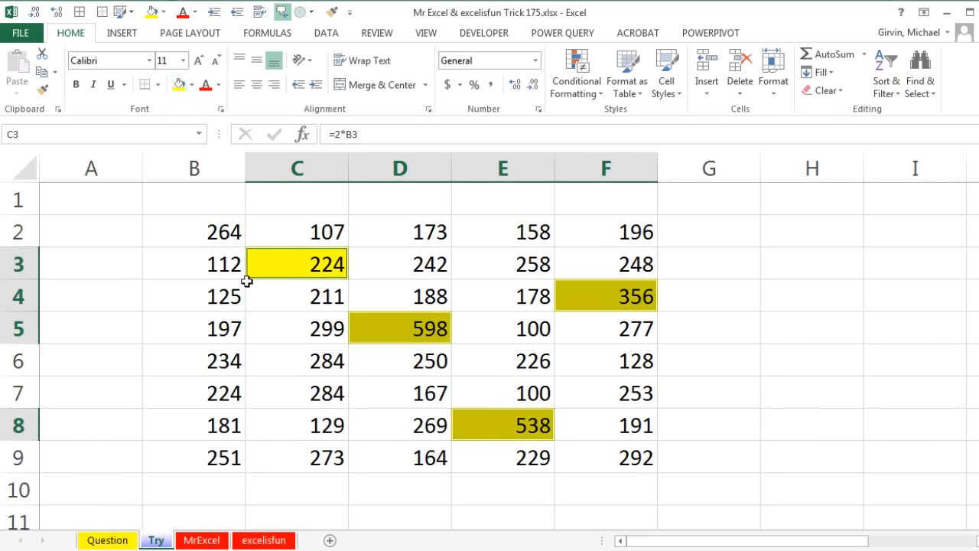
pyautogui.moveTo(391, 256)
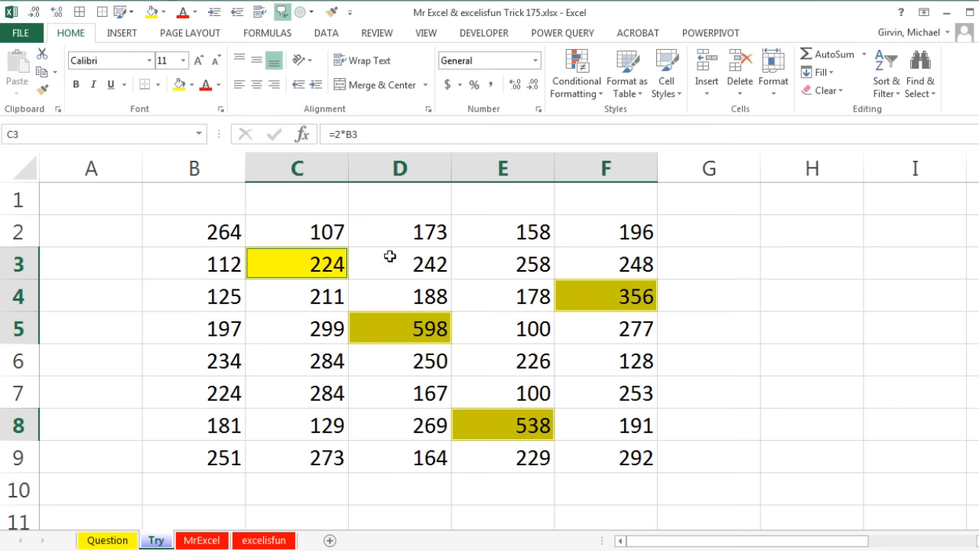
pyautogui.moveTo(320, 262)
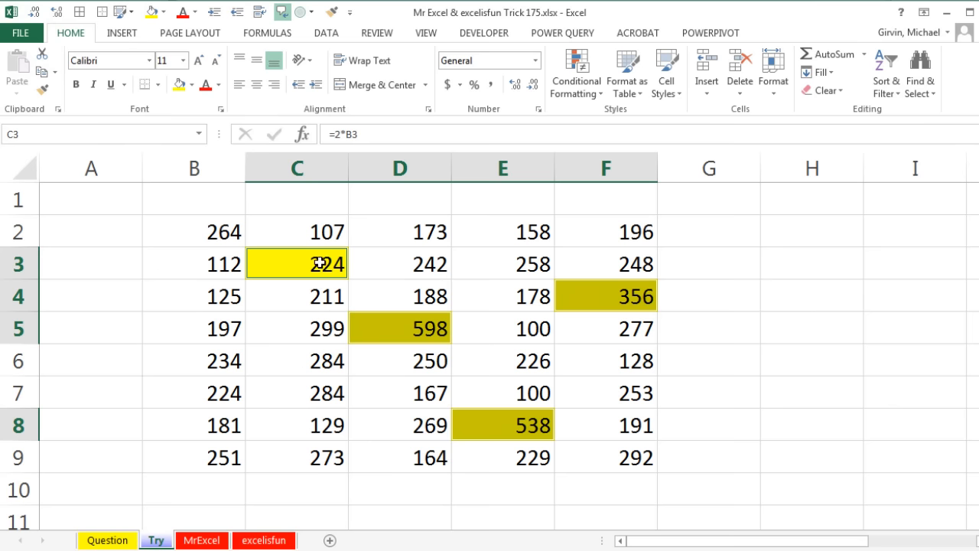
# - Enter the plain value 44 into cell C3
pyautogui.write('44')
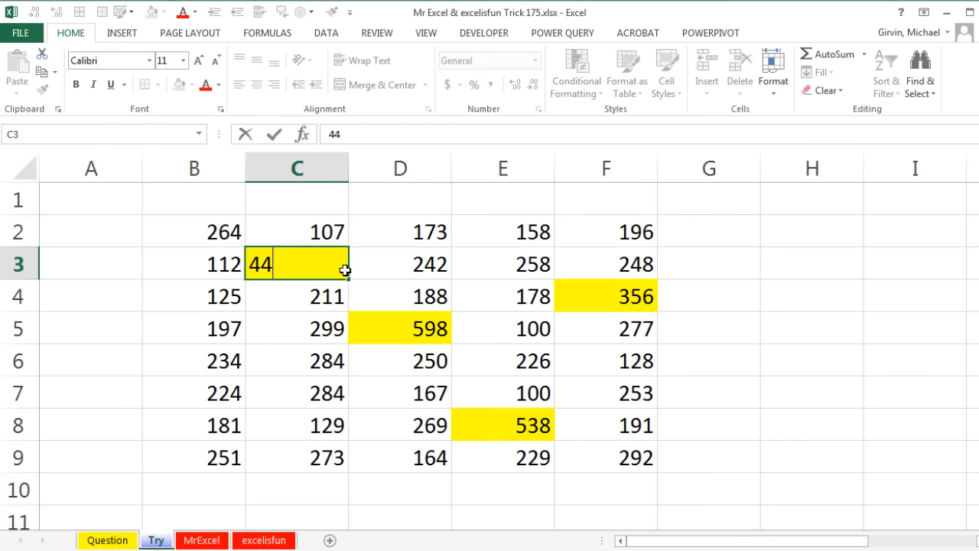
pyautogui.press('Enter')
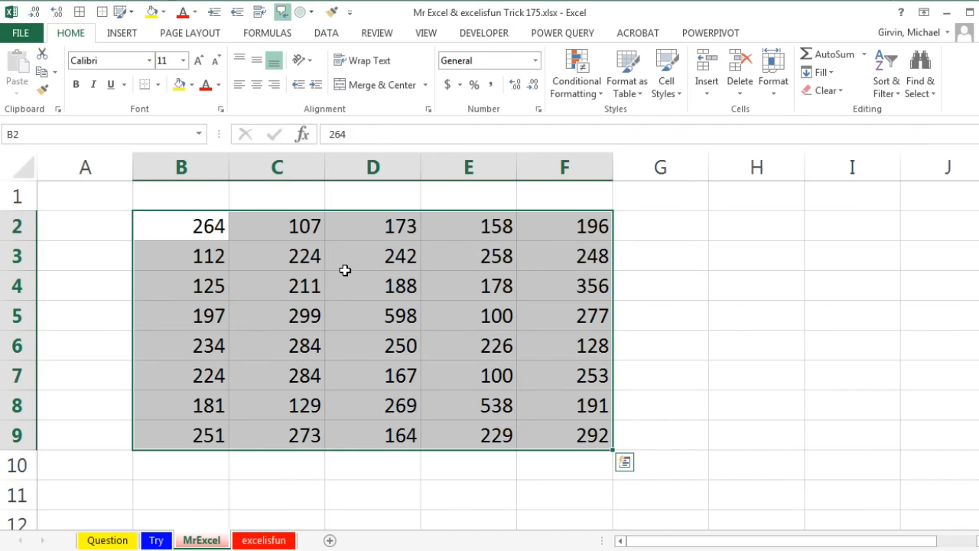
pyautogui.moveTo(316, 254)
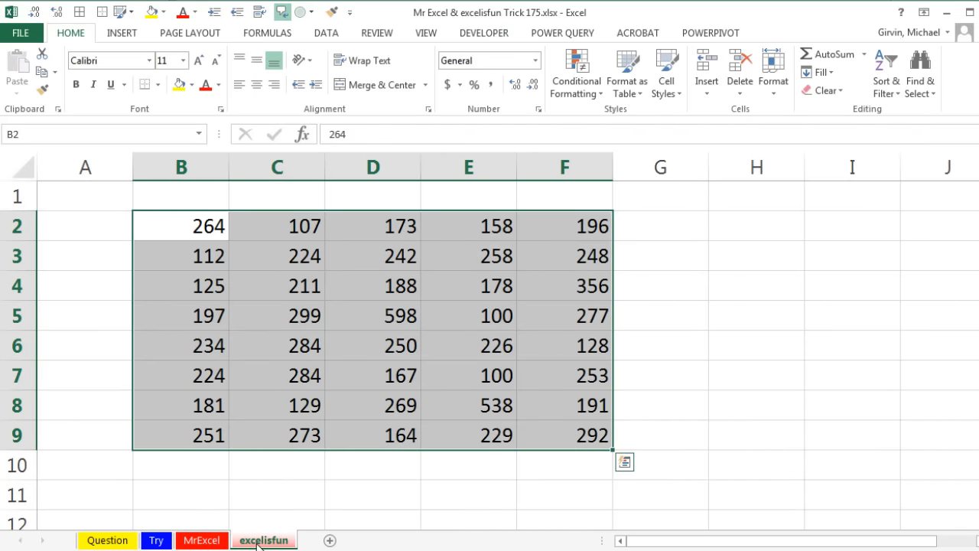
pyautogui.moveTo(367, 327)
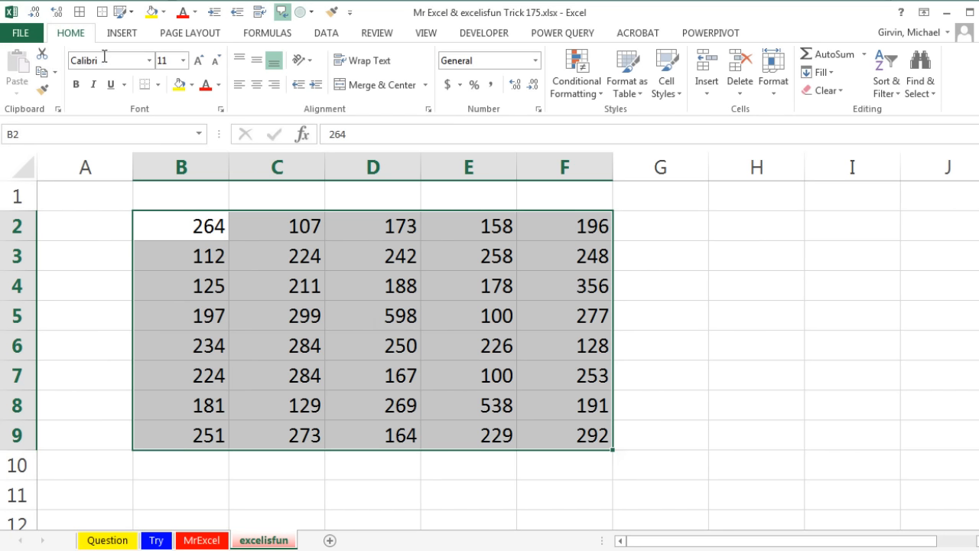
# - Create a new 'Use a formula' conditional formatting rule with the condition =isformula(b2)
pyautogui.click(575, 73)
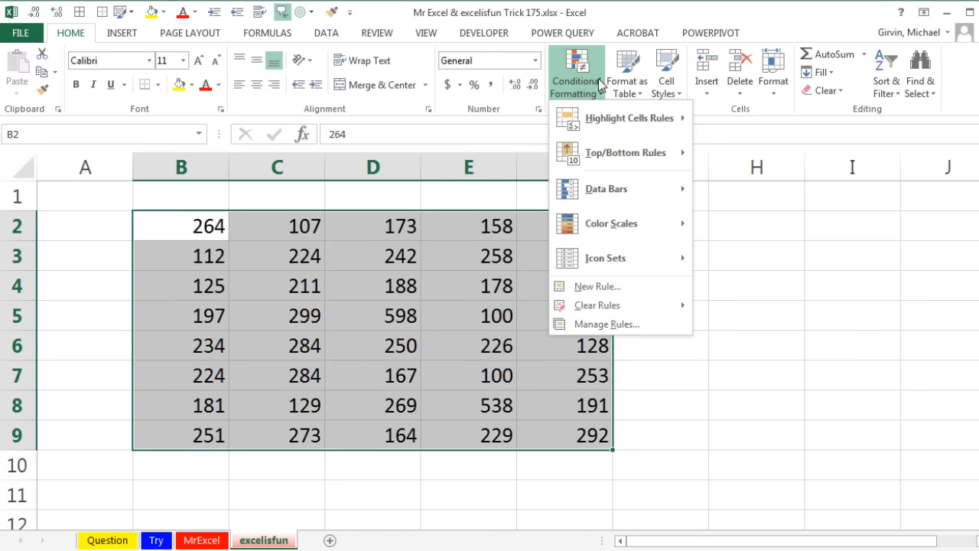
pyautogui.moveTo(620, 286)
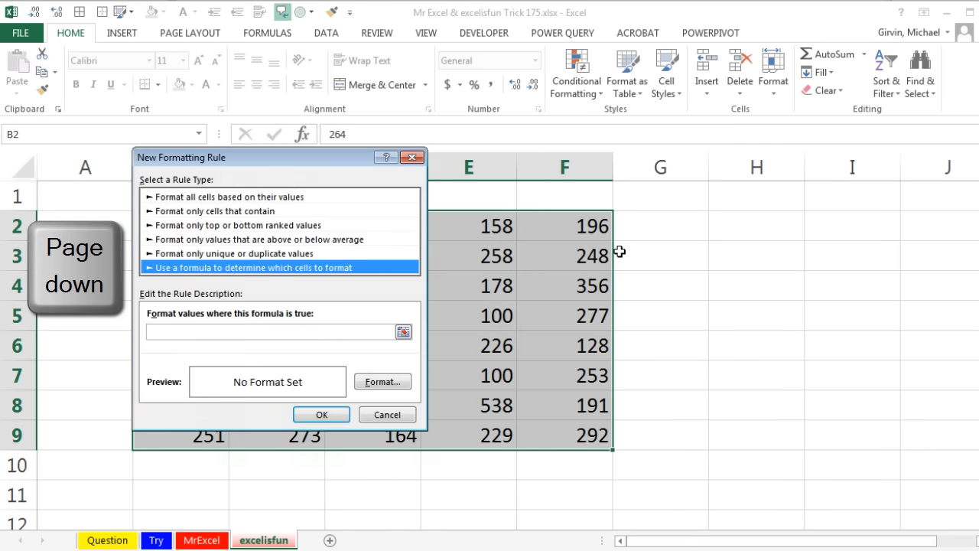
pyautogui.press('tab')
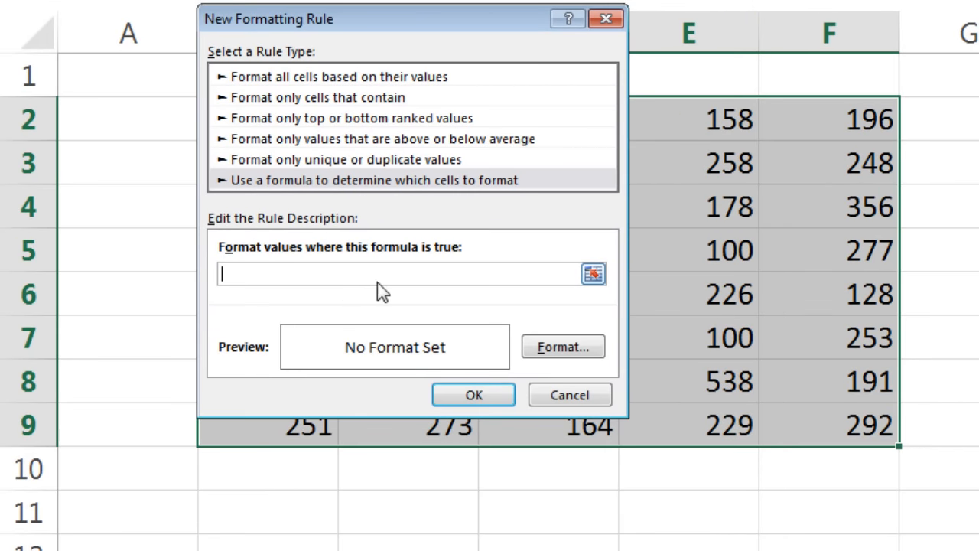
pyautogui.write('=')
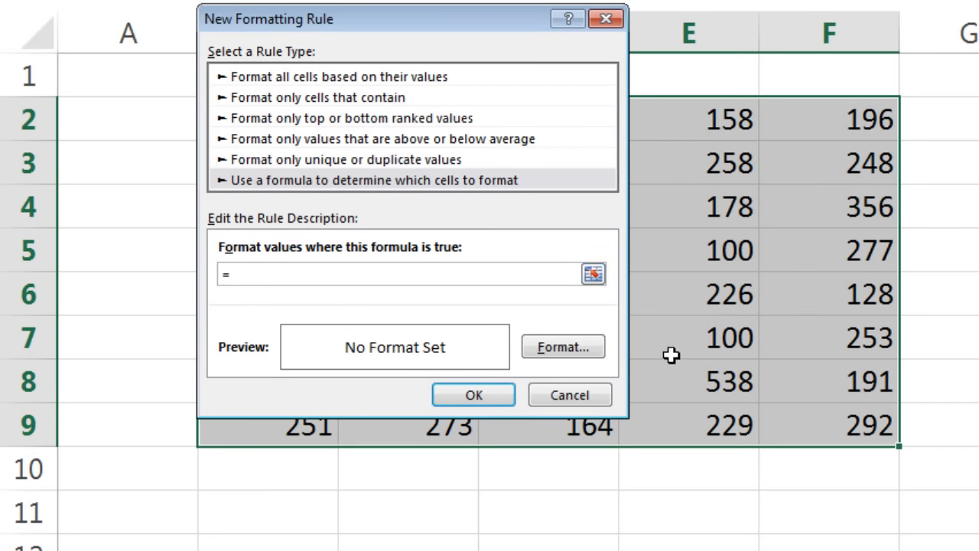
pyautogui.write('isfo')
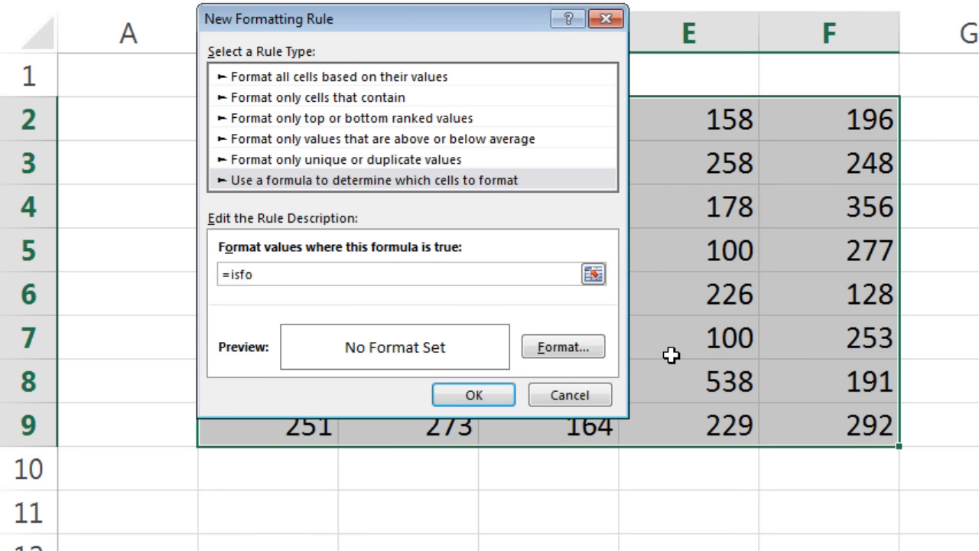
pyautogui.write('rmula(')
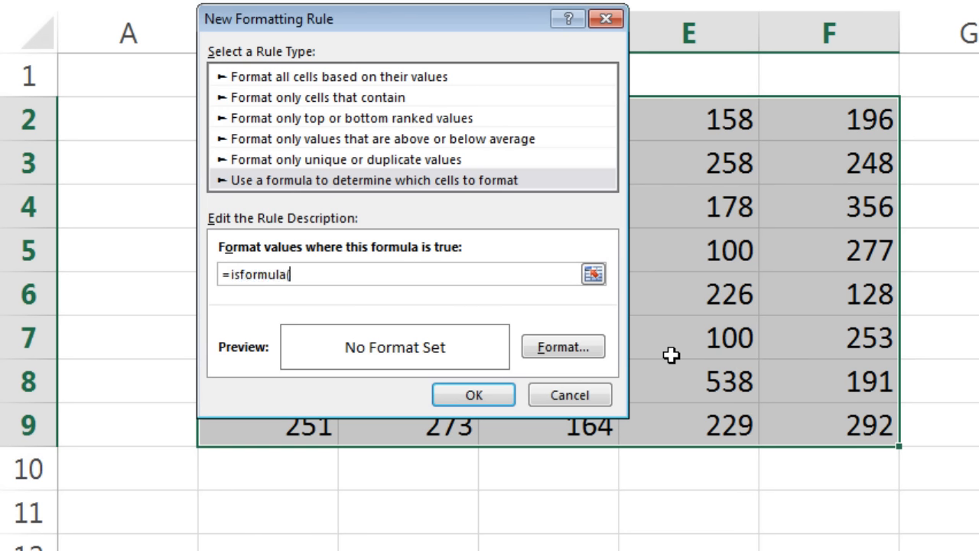
pyautogui.moveTo(332, 241)
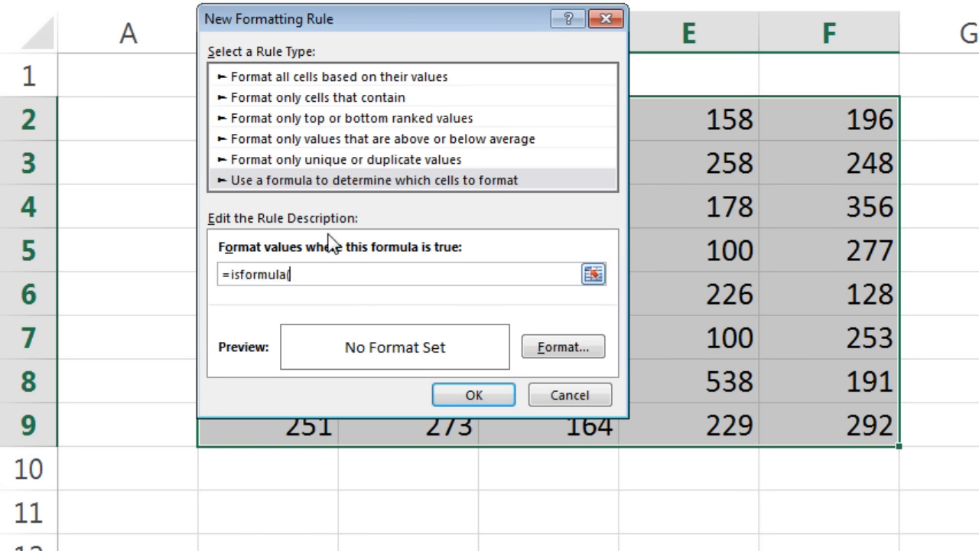
pyautogui.moveTo(347, 299)
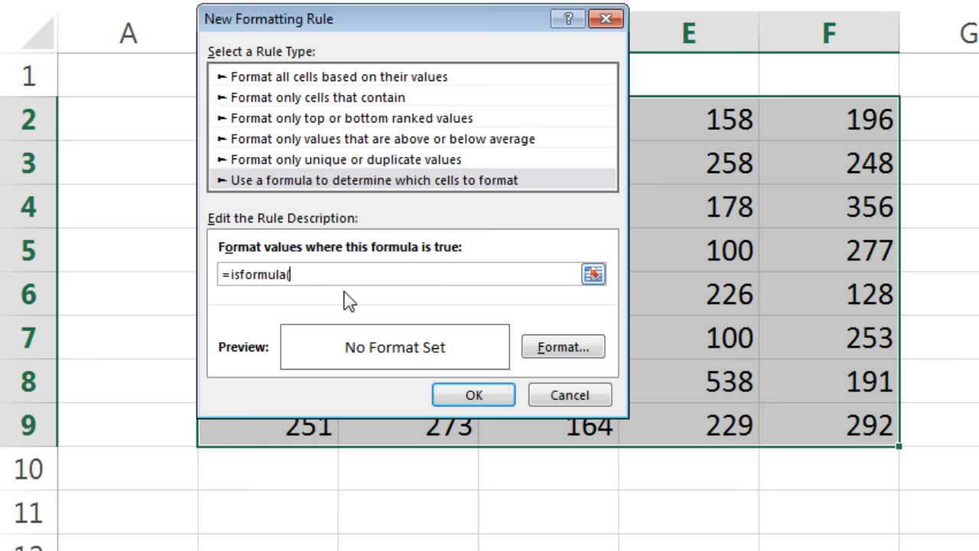
pyautogui.moveTo(343, 321)
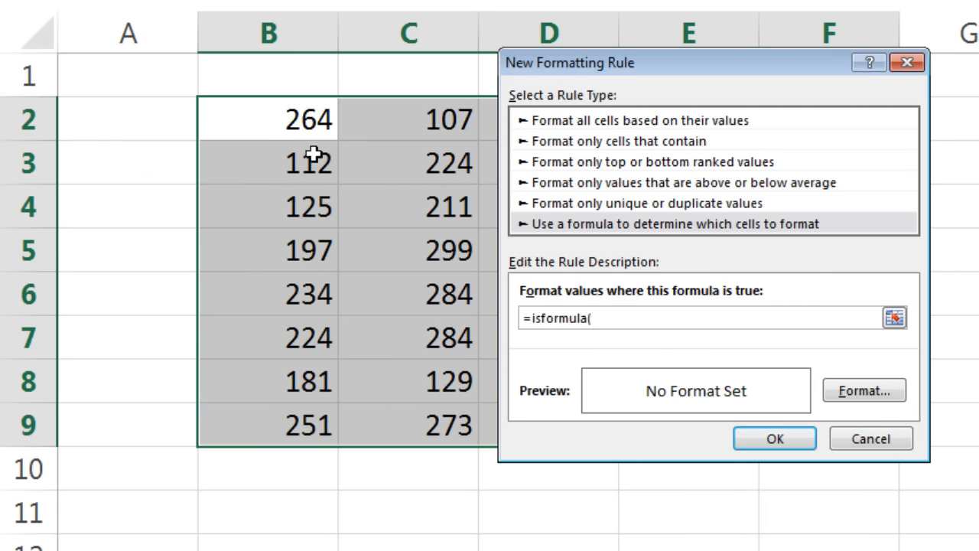
pyautogui.write('b')
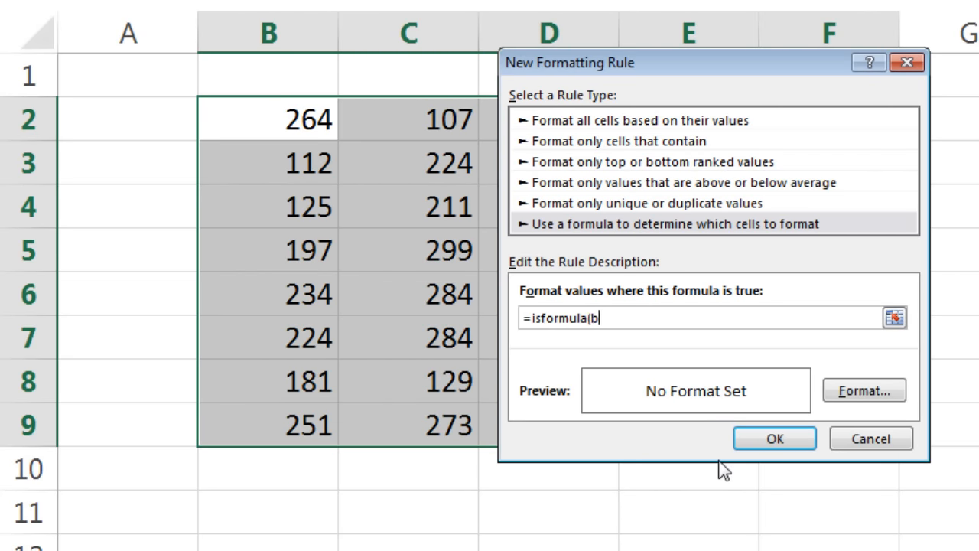
pyautogui.write('2)')
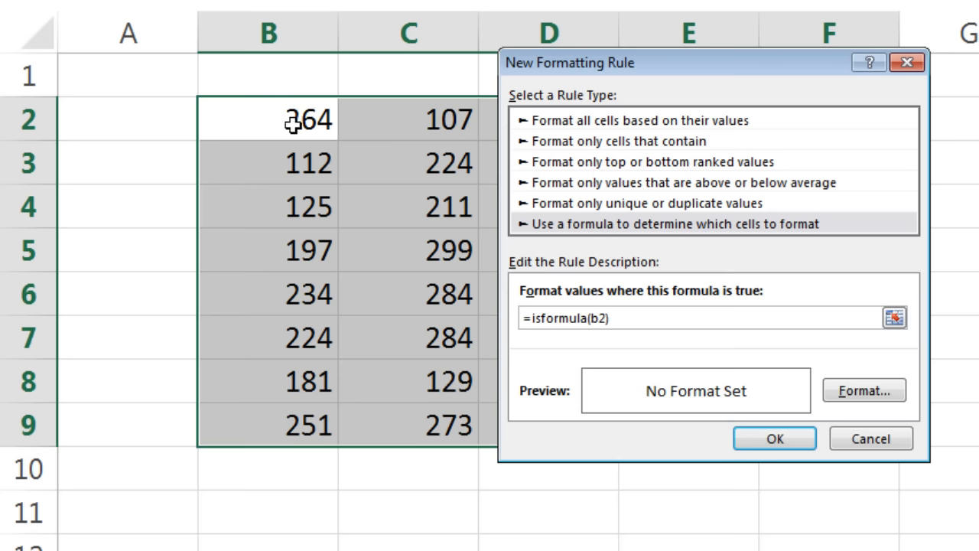
pyautogui.moveTo(584, 360)
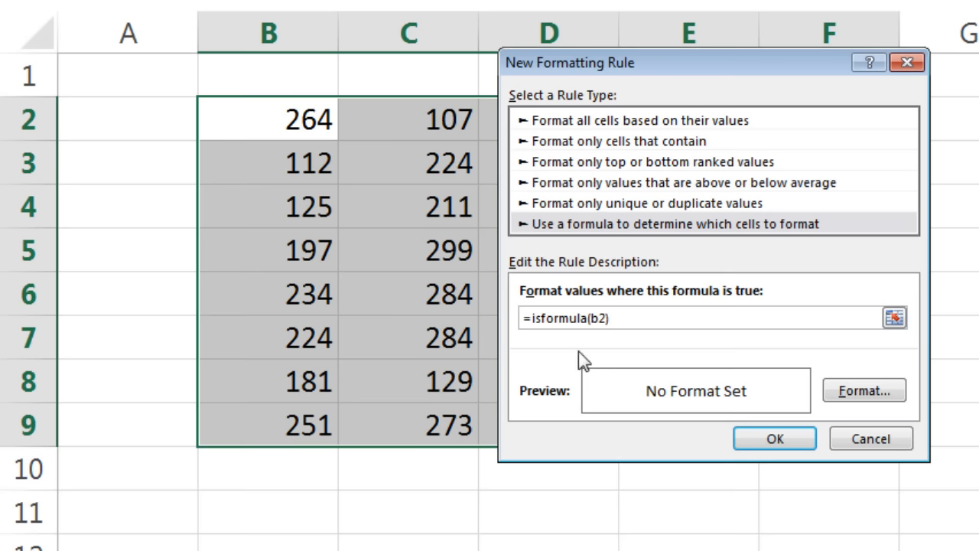
# - Give the =isformula(b2) rule a yellow fill and confirm it
pyautogui.click(864, 390)
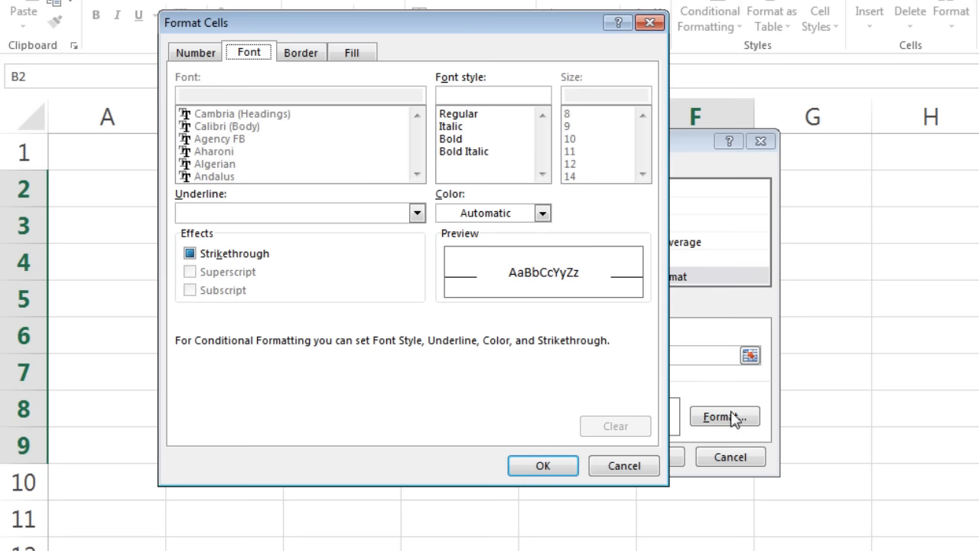
pyautogui.click(351, 52)
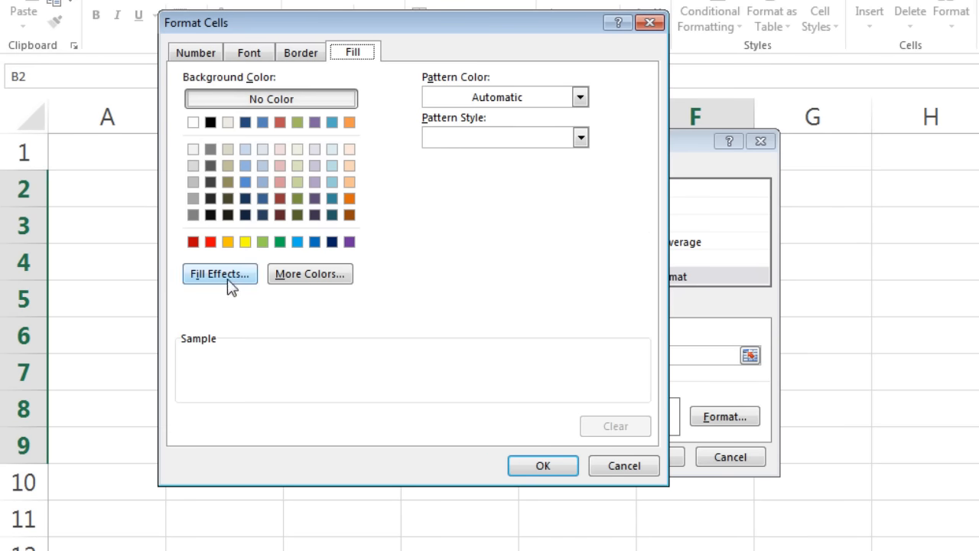
pyautogui.click(543, 465)
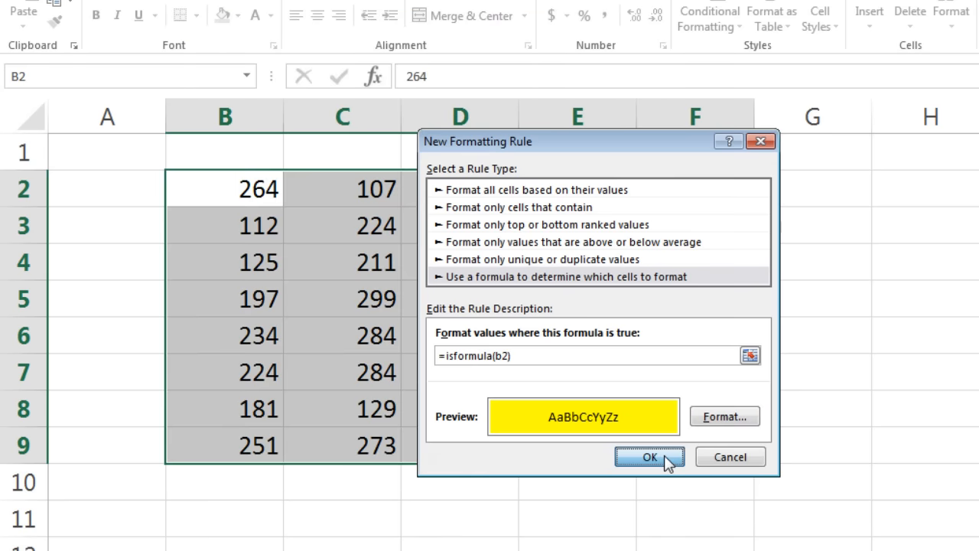
pyautogui.click(648, 457)
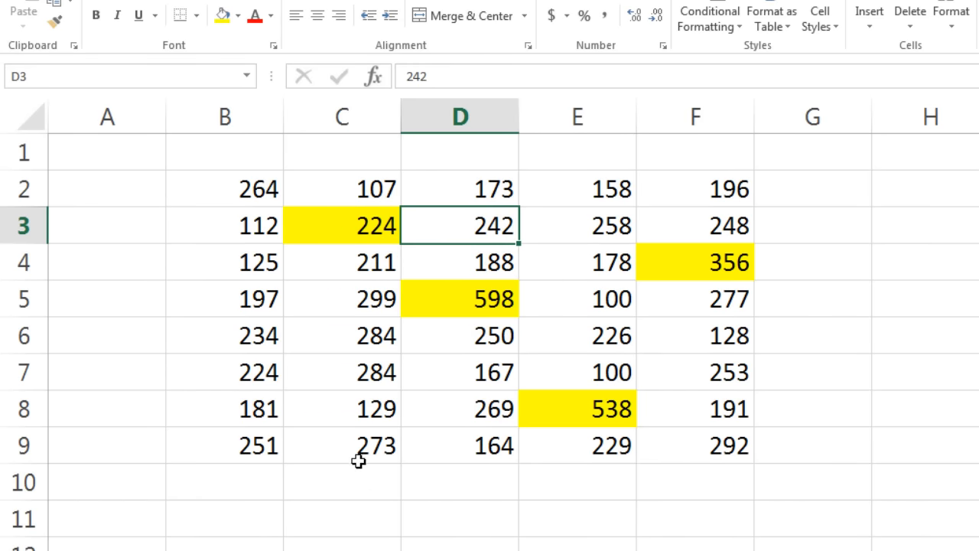
# - Enter the formula =7*8 in C9 so it shows 56
pyautogui.write('=7')
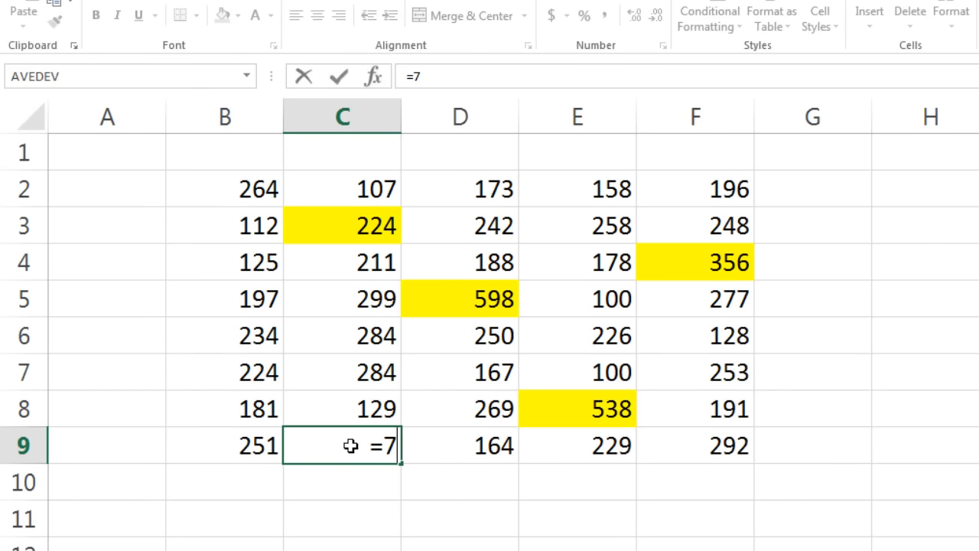
pyautogui.write('*8')
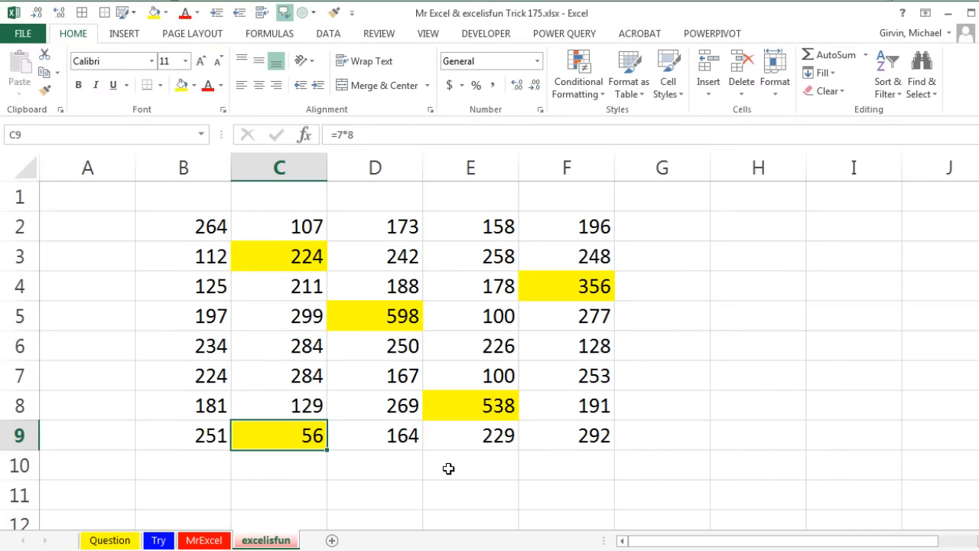
pyautogui.moveTo(296, 337)
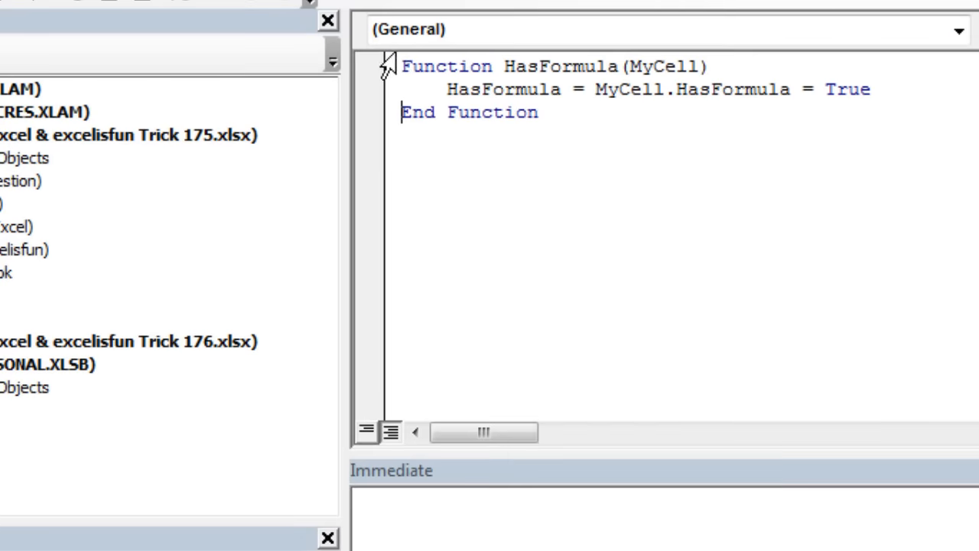
pyautogui.moveTo(583, 63)
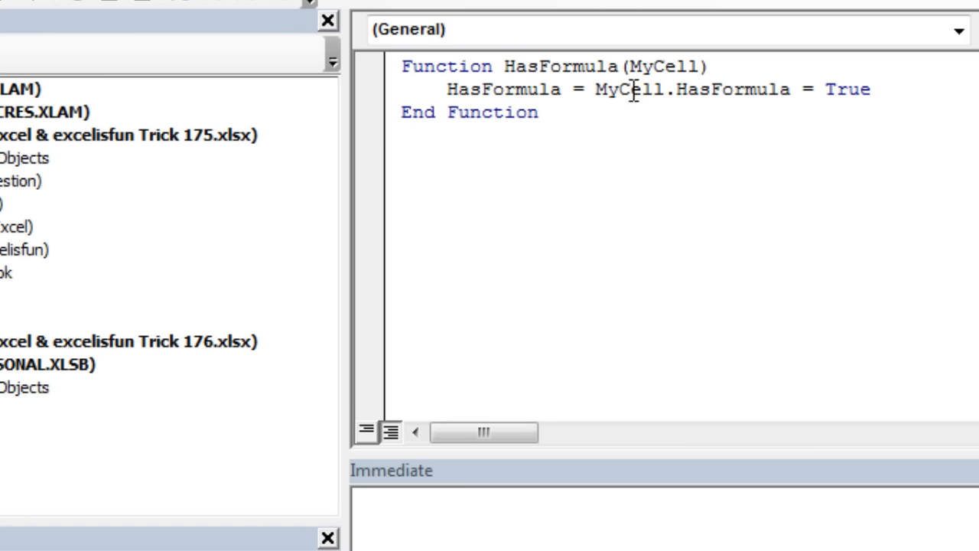
pyautogui.moveTo(781, 89)
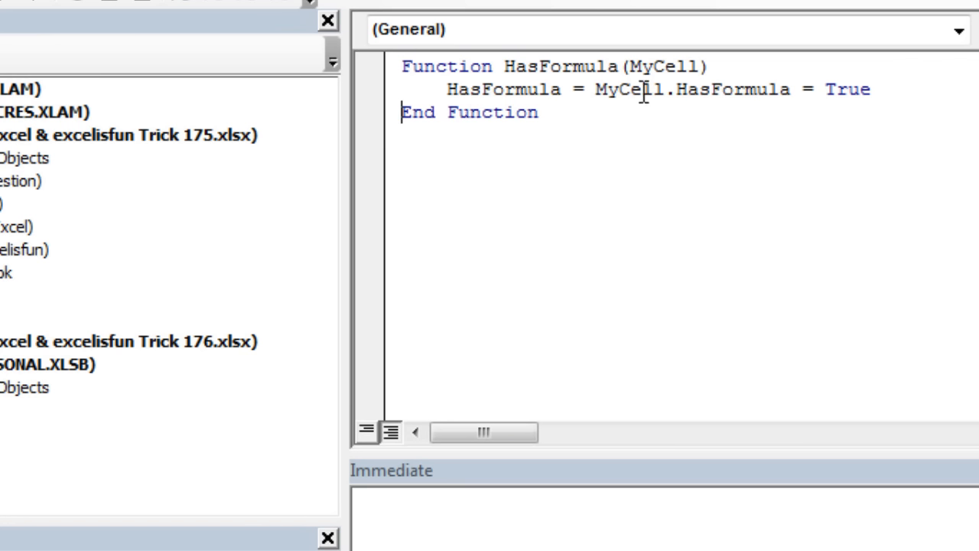
pyautogui.moveTo(692, 89)
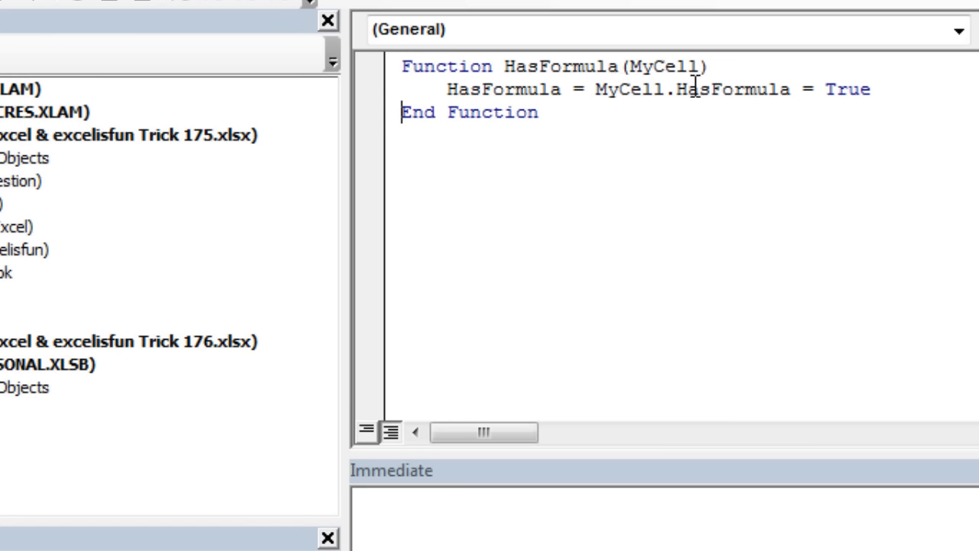
pyautogui.moveTo(759, 90)
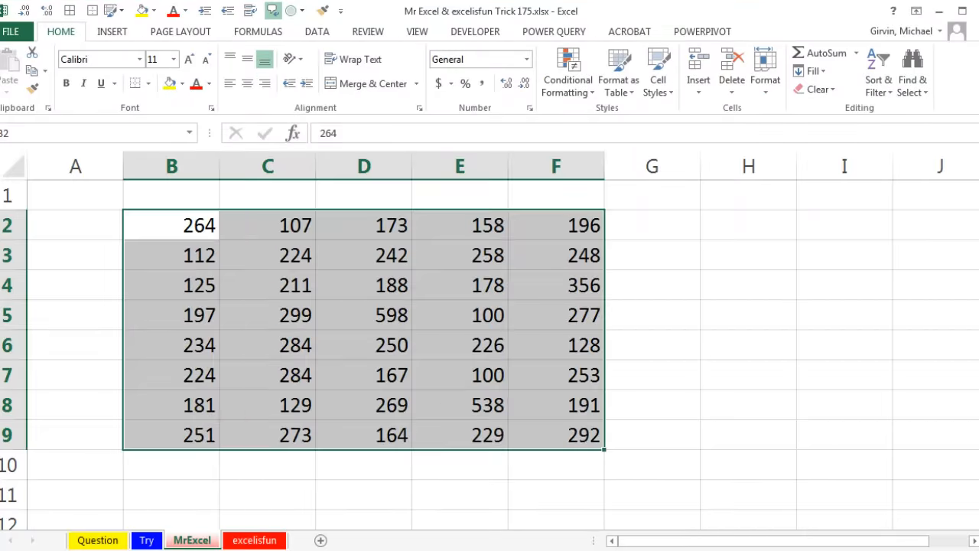
# - Enter =HasFormula(B2) in H2, fill it across the matching block, and open Manage Rules
pyautogui.write('=')
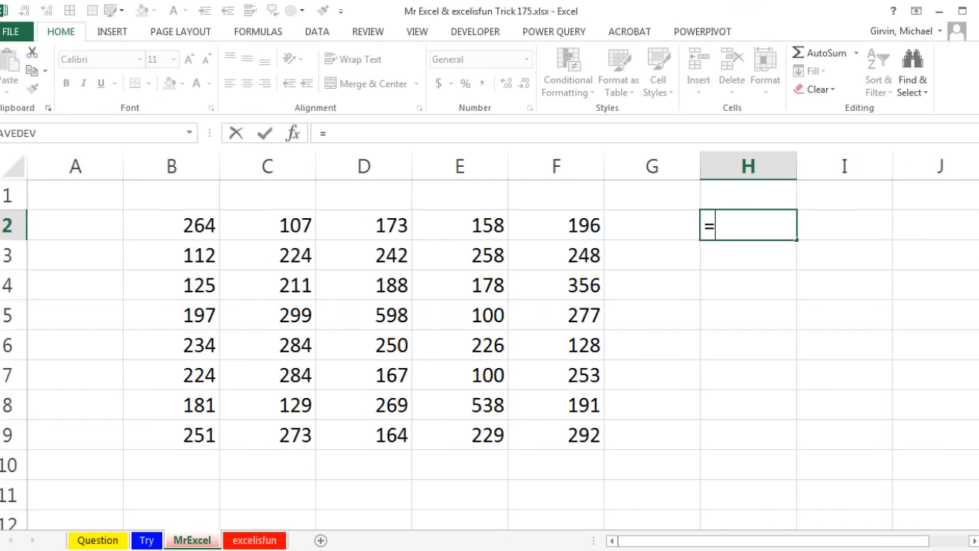
pyautogui.write('hasform')
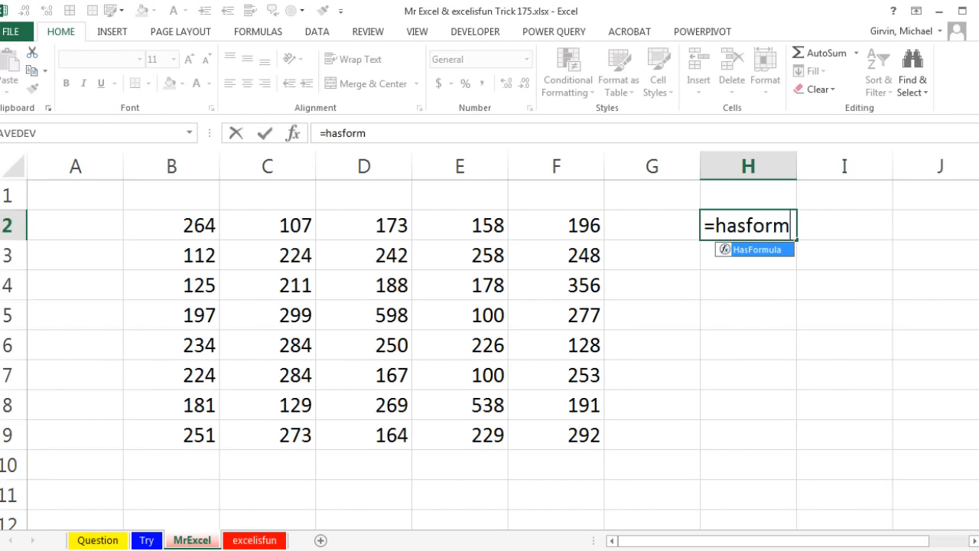
pyautogui.click(267, 225)
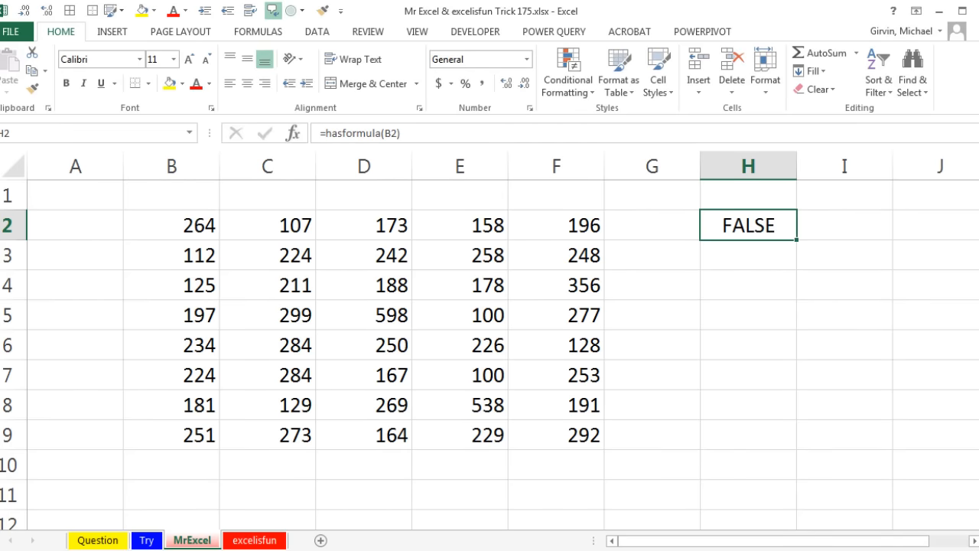
pyautogui.moveTo(747, 225); pyautogui.dragTo(747, 435)
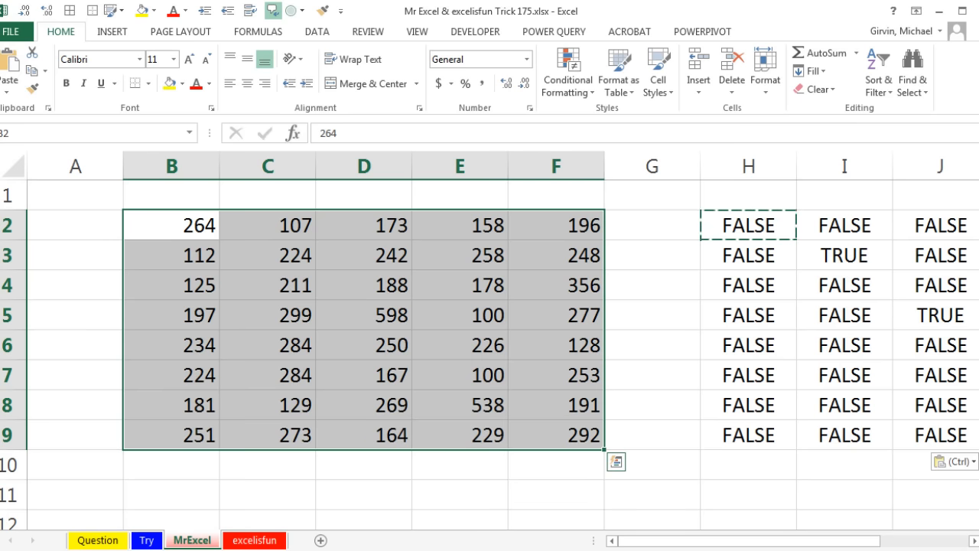
pyautogui.click(567, 73)
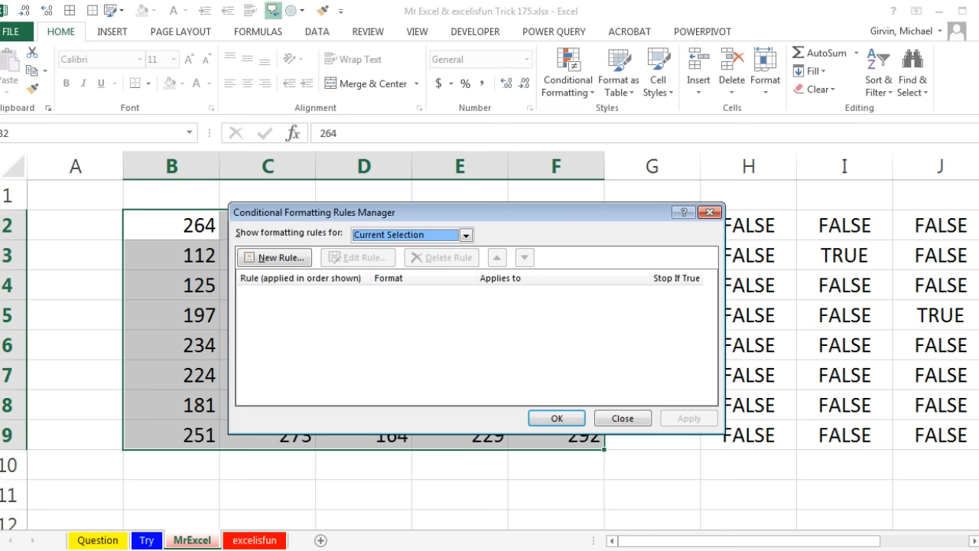
# - Start a new formula-based rule with the condition =hasformula(B2)
pyautogui.click(274, 257)
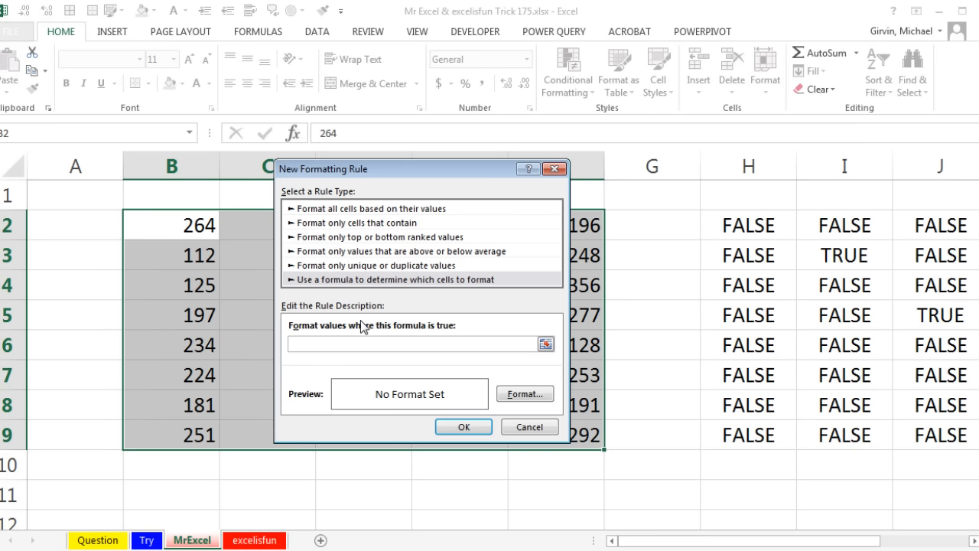
pyautogui.click(414, 344)
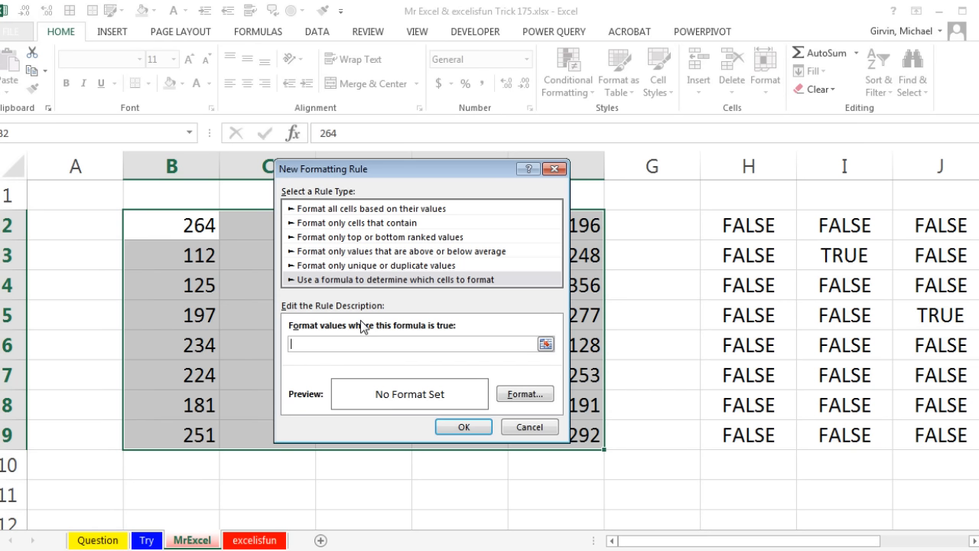
pyautogui.write('=')
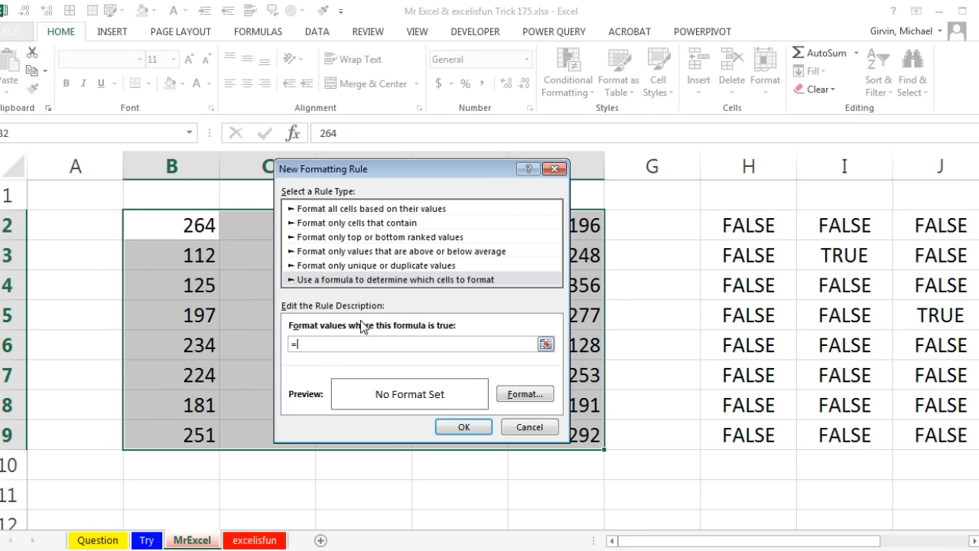
pyautogui.write('hasformula')
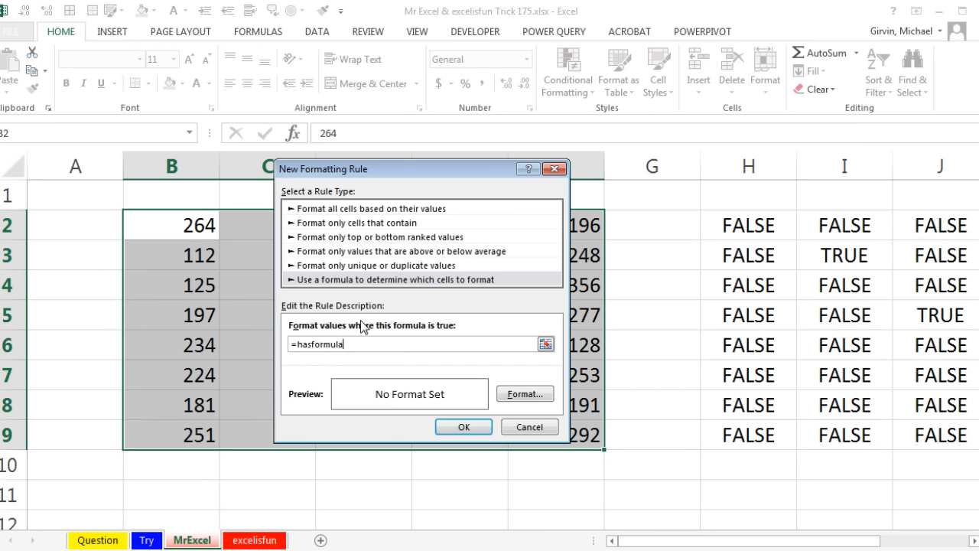
pyautogui.write('(B2')
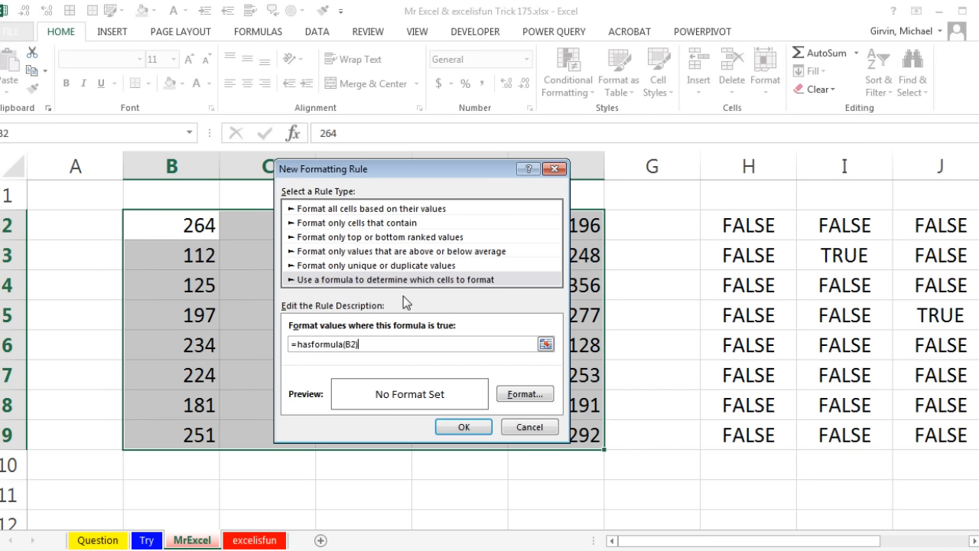
pyautogui.moveTo(535, 394)
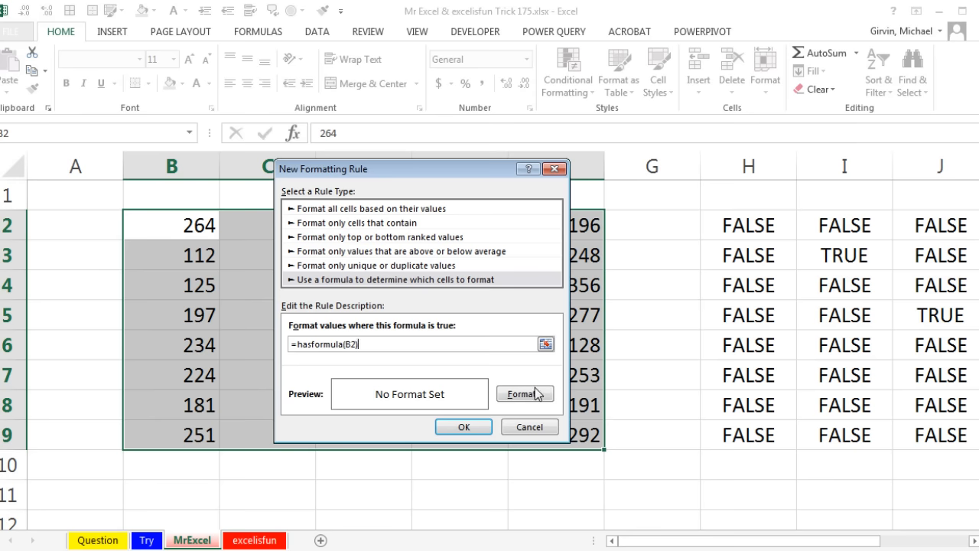
# - Give the HasFormula rule an orange fill and apply it to B2:F9
pyautogui.click(525, 393)
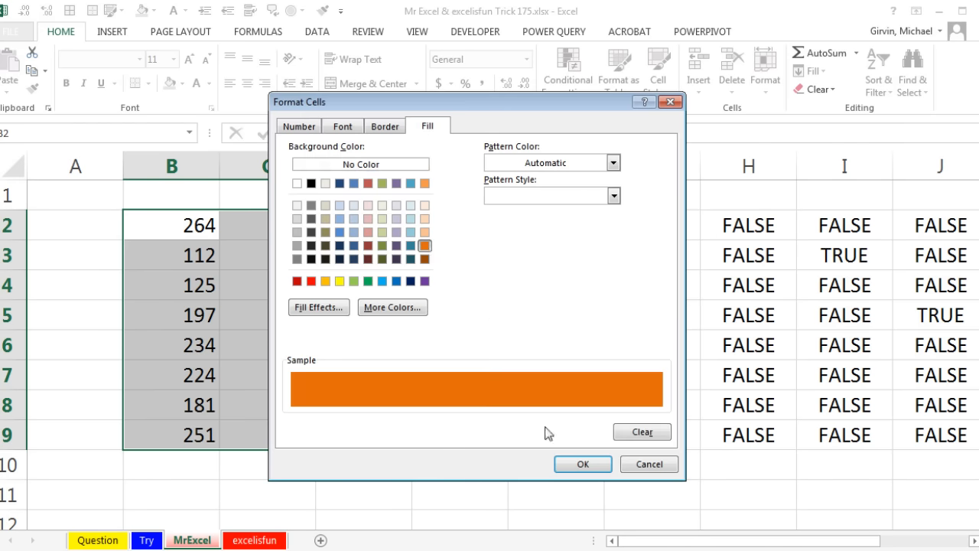
pyautogui.click(582, 464)
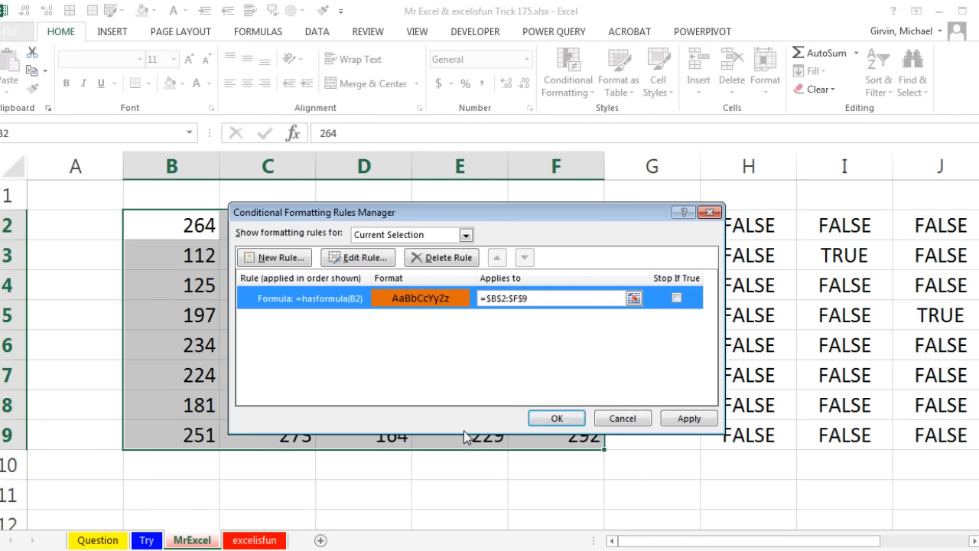
pyautogui.click(556, 418)
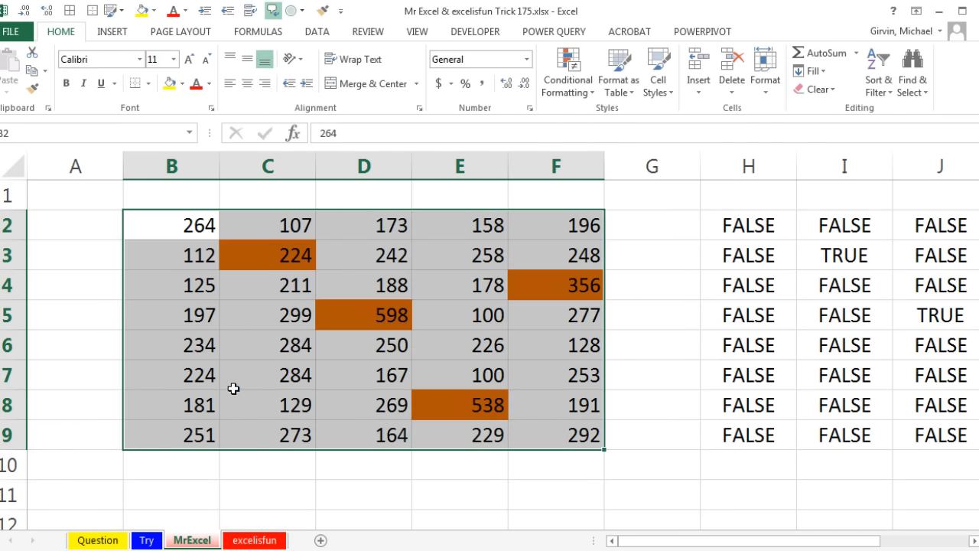
pyautogui.write('=3')
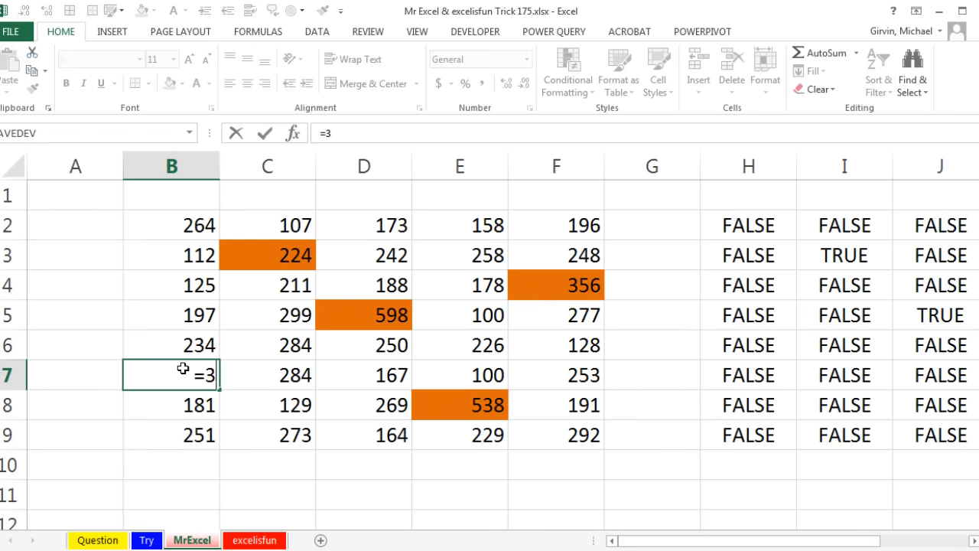
# - Commit the =3*234 formula in B7 showing 702, then return to the Try sheet
pyautogui.press('Return')
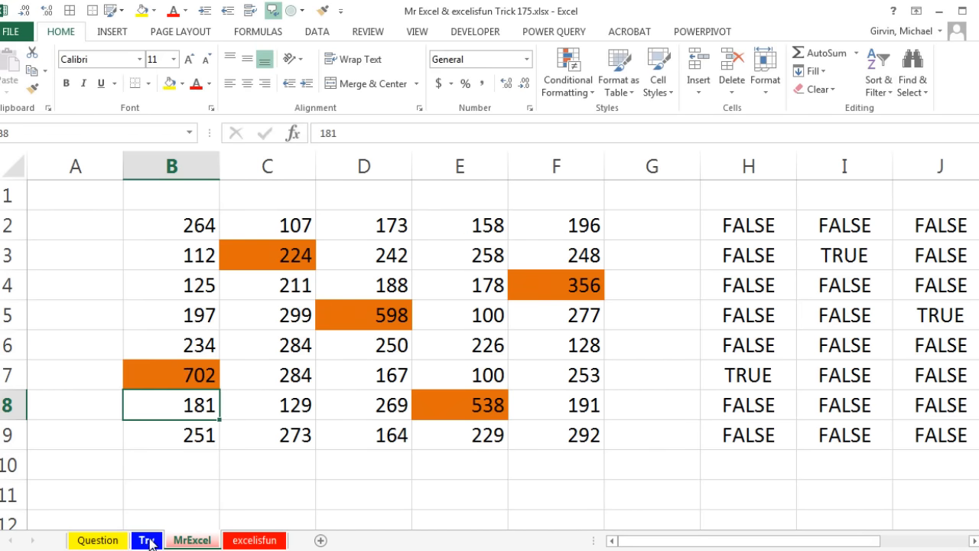
pyautogui.click(146, 540)
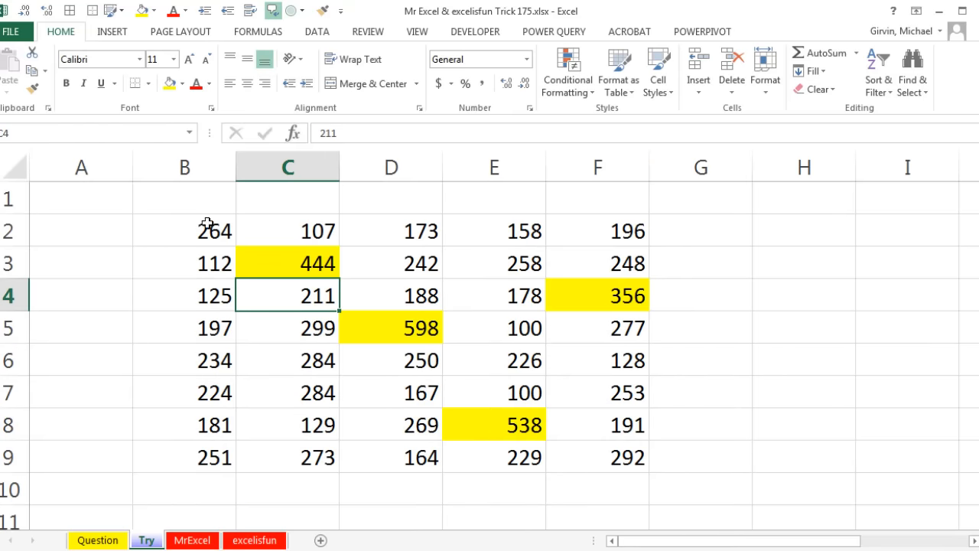
pyautogui.moveTo(912, 73)
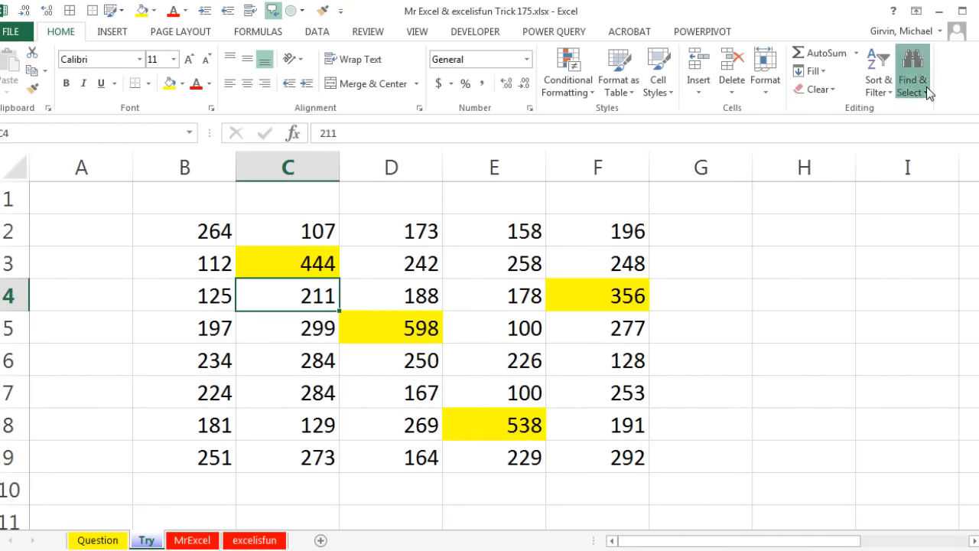
pyautogui.click(912, 70)
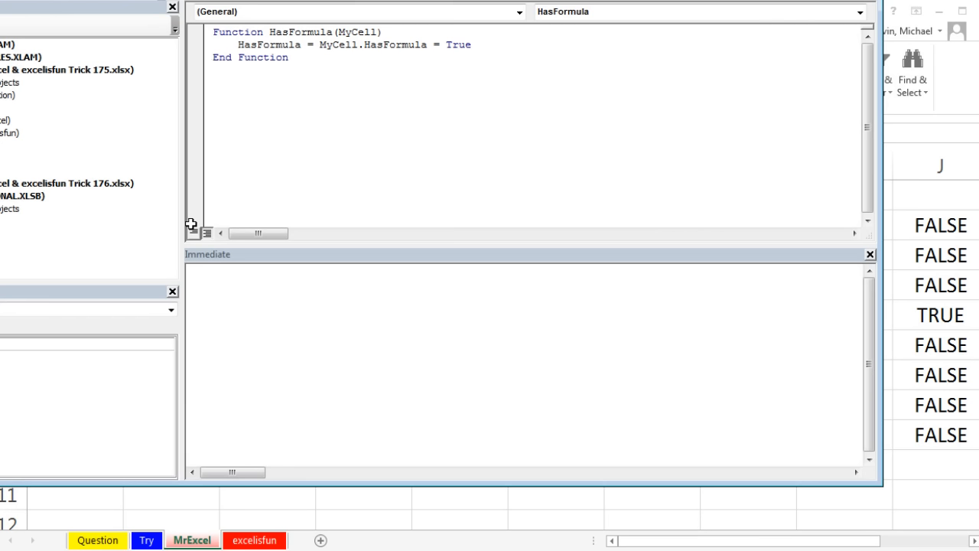
pyautogui.moveTo(469, 25)
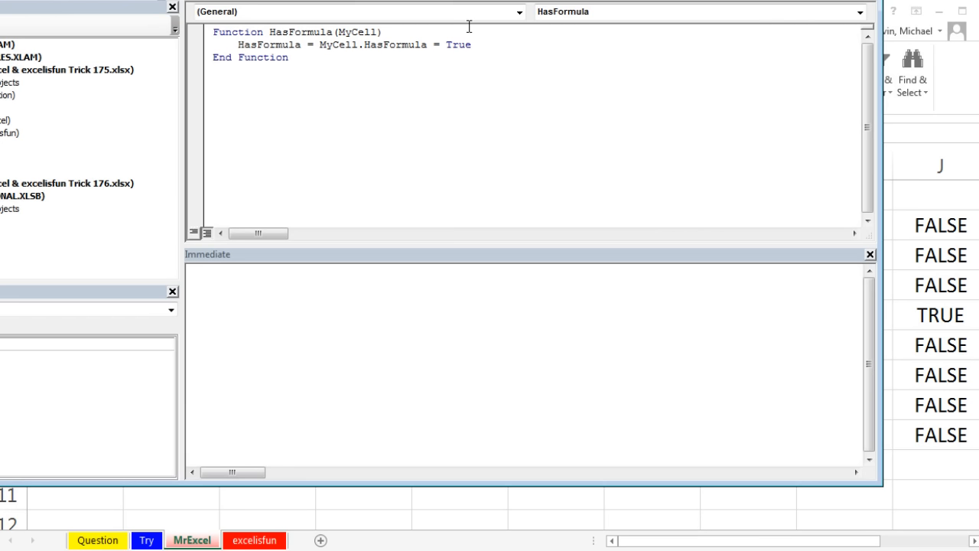
pyautogui.moveTo(509, 52)
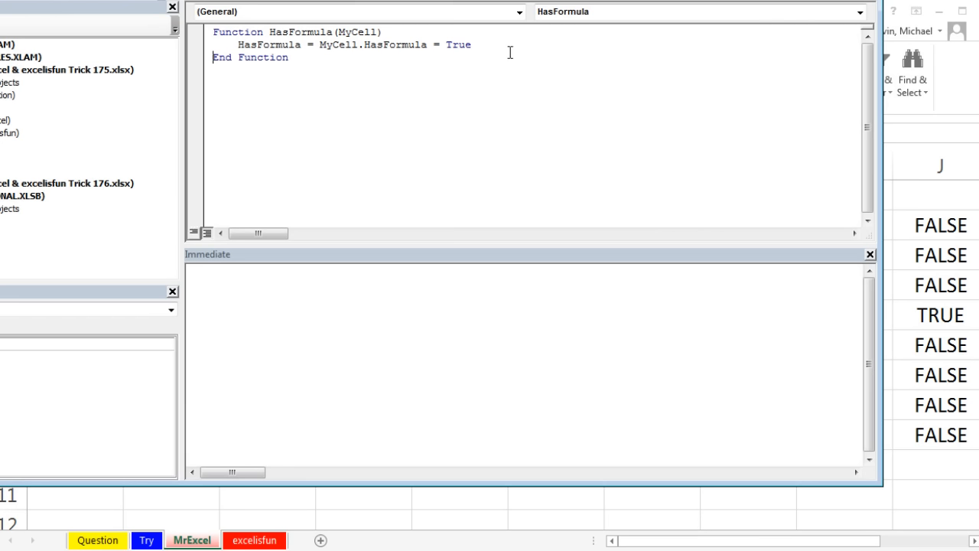